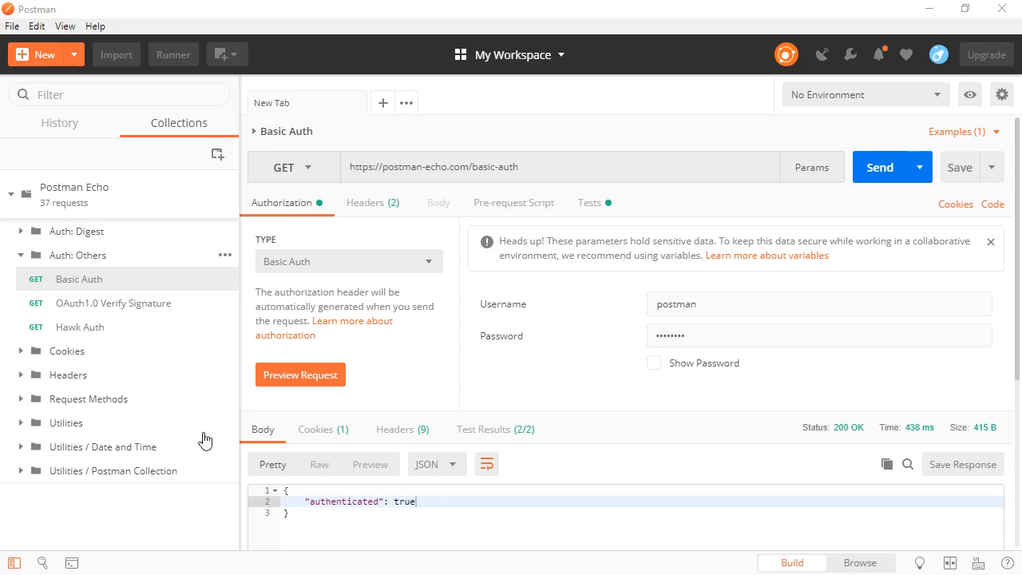
pyautogui.moveTo(56, 200)
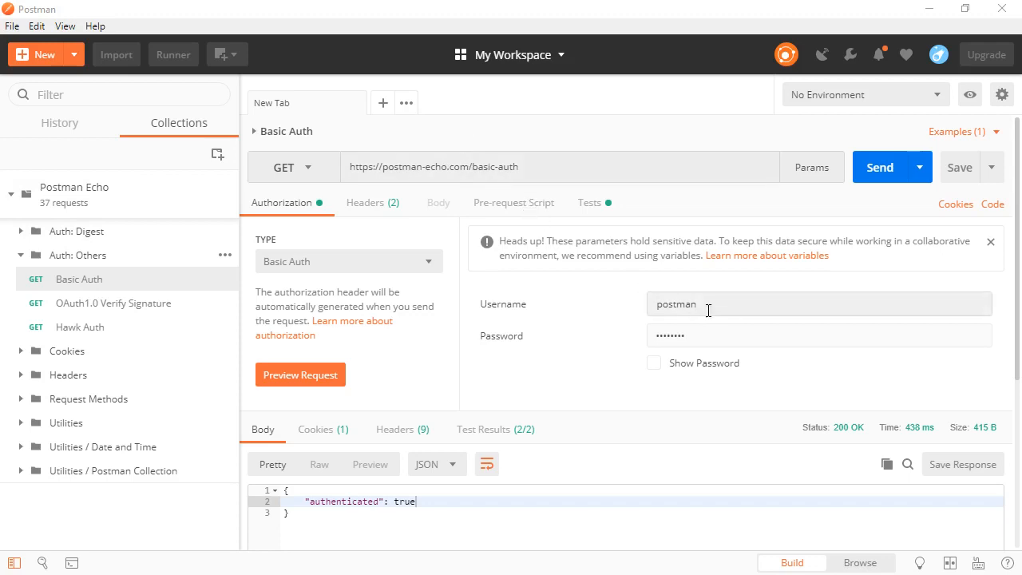
# - Check the saved password, the response's authenticated value true, and the current global variables
pyautogui.click(655, 362)
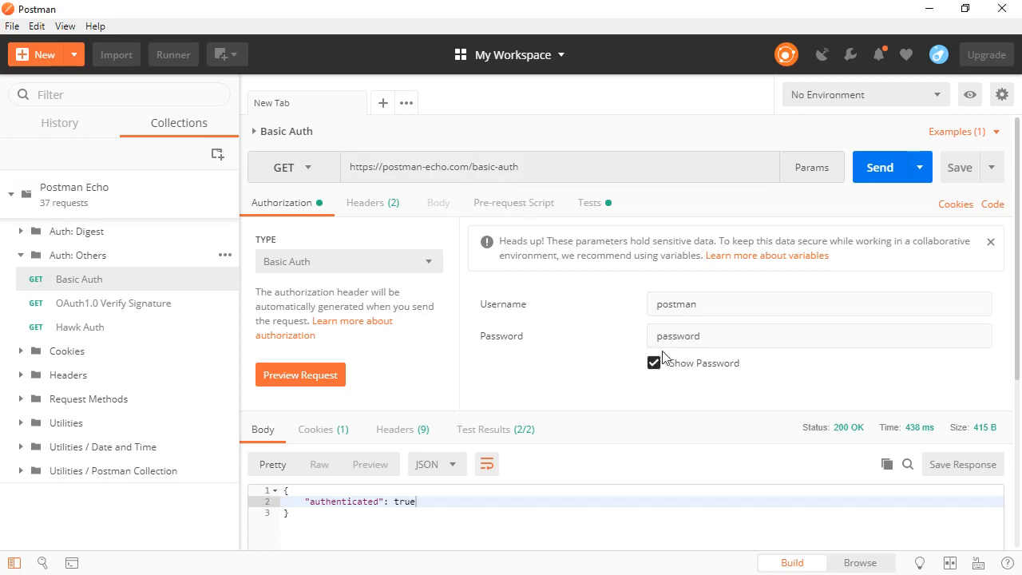
pyautogui.click(654, 362)
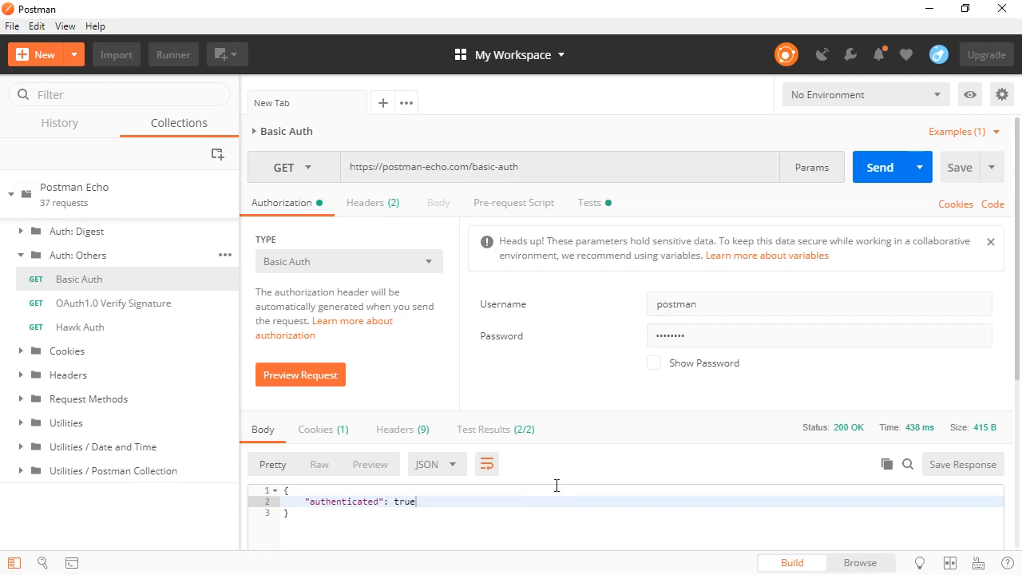
pyautogui.moveTo(467, 369)
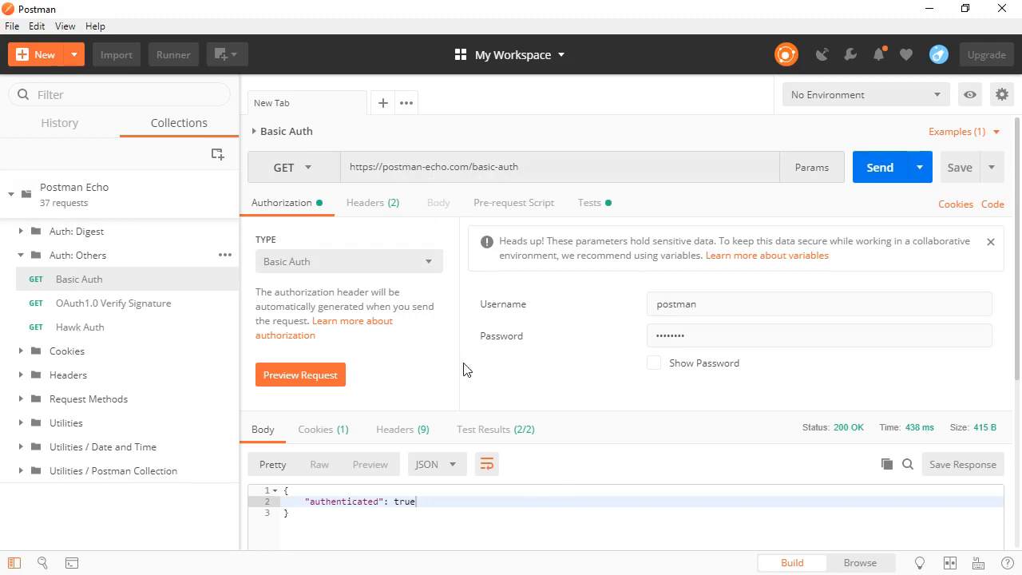
pyautogui.moveTo(554, 482)
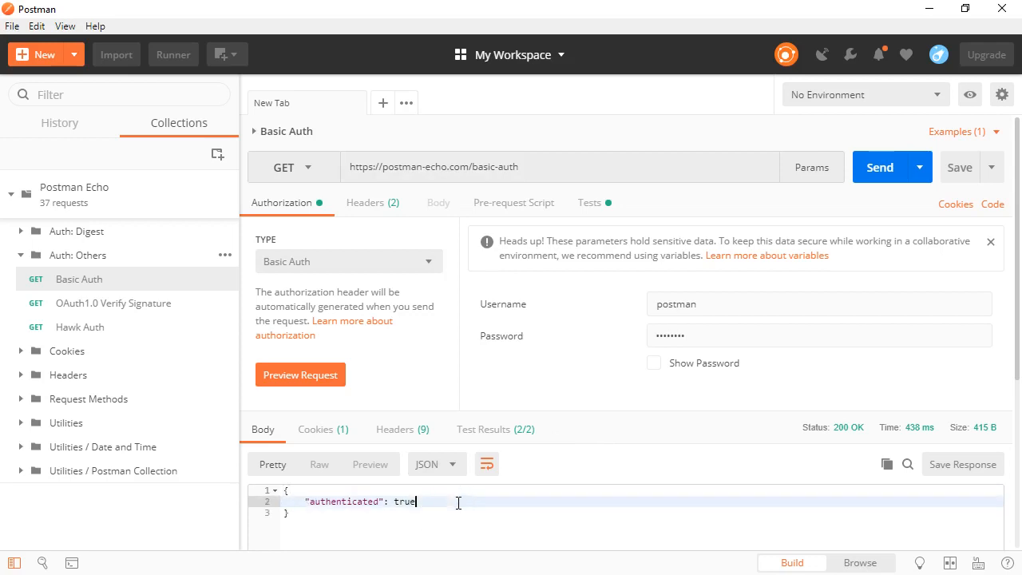
pyautogui.doubleClick(403, 501)
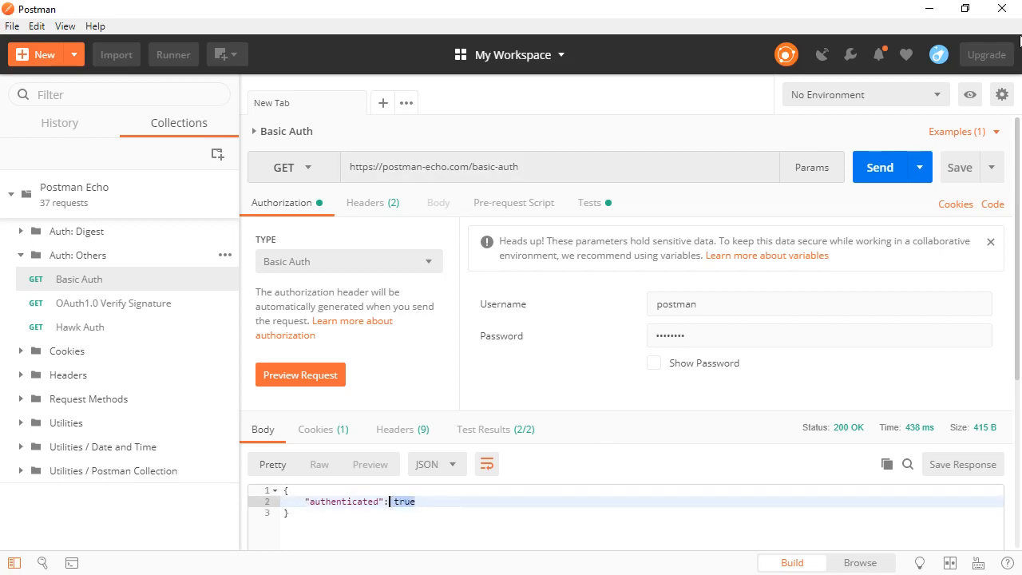
pyautogui.click(969, 94)
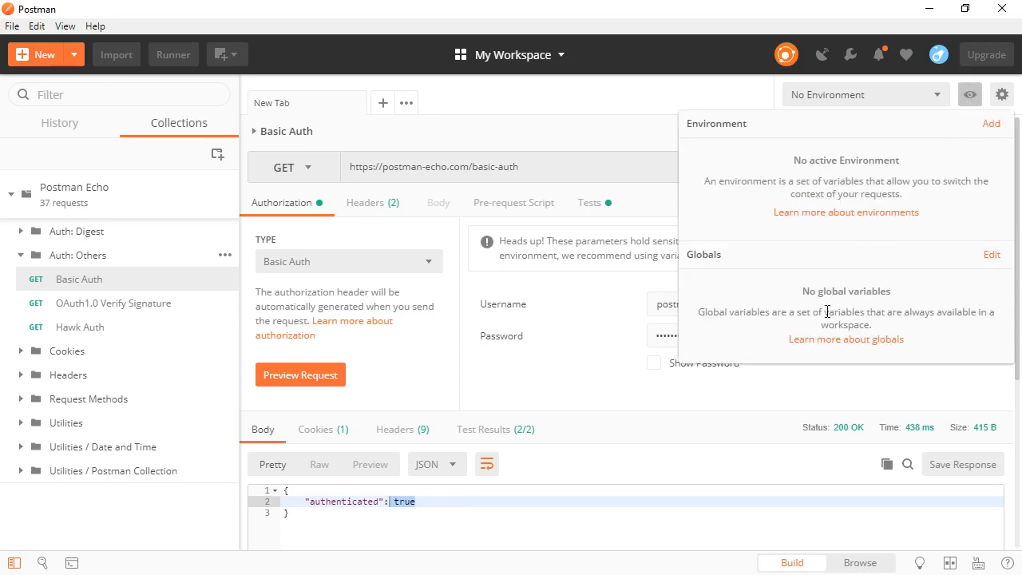
pyautogui.moveTo(583, 80)
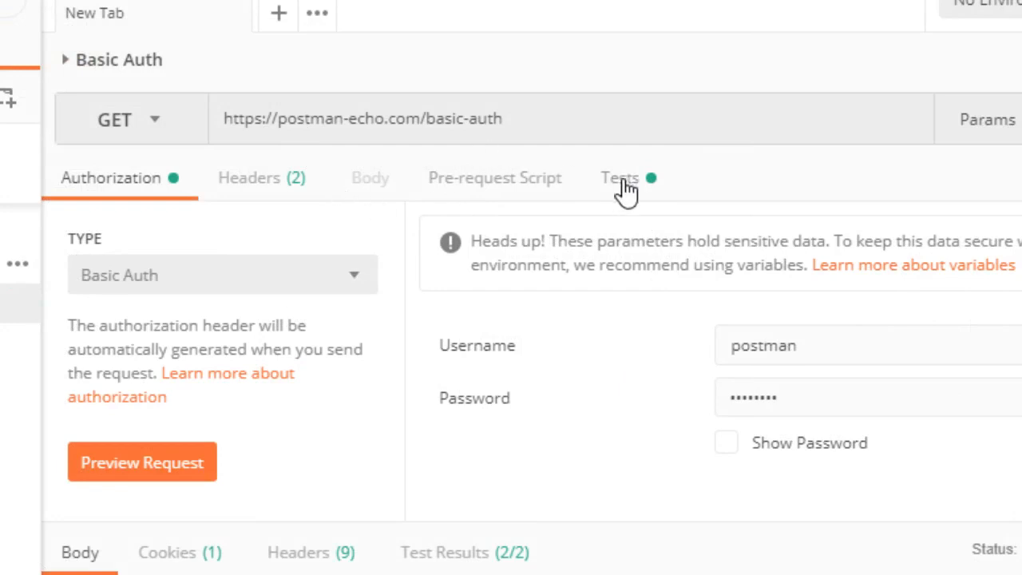
# - Write the test script storing the response's authenticated value via pm.globals.set("authenticated", a)
pyautogui.click(620, 178)
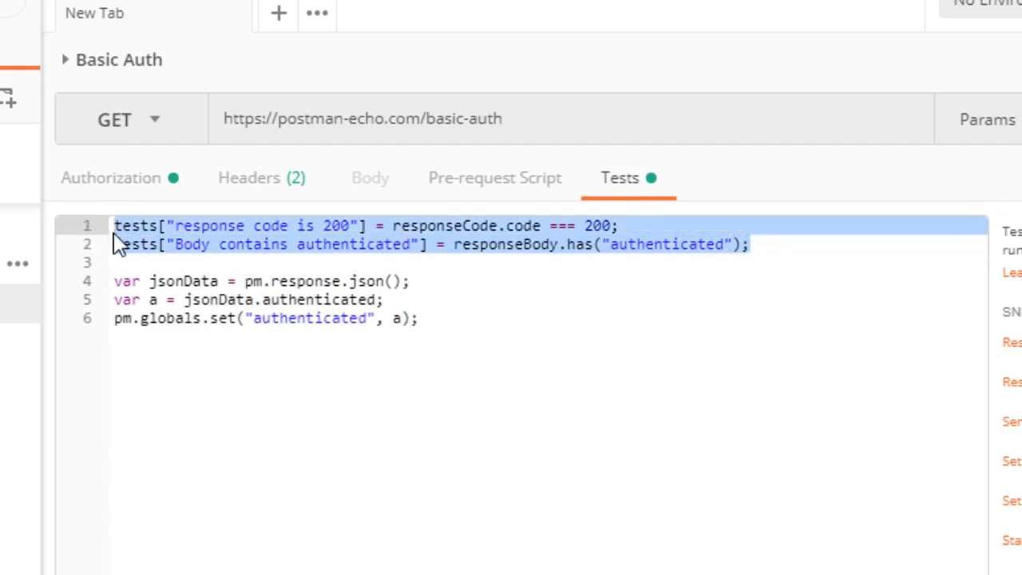
pyautogui.click(484, 244)
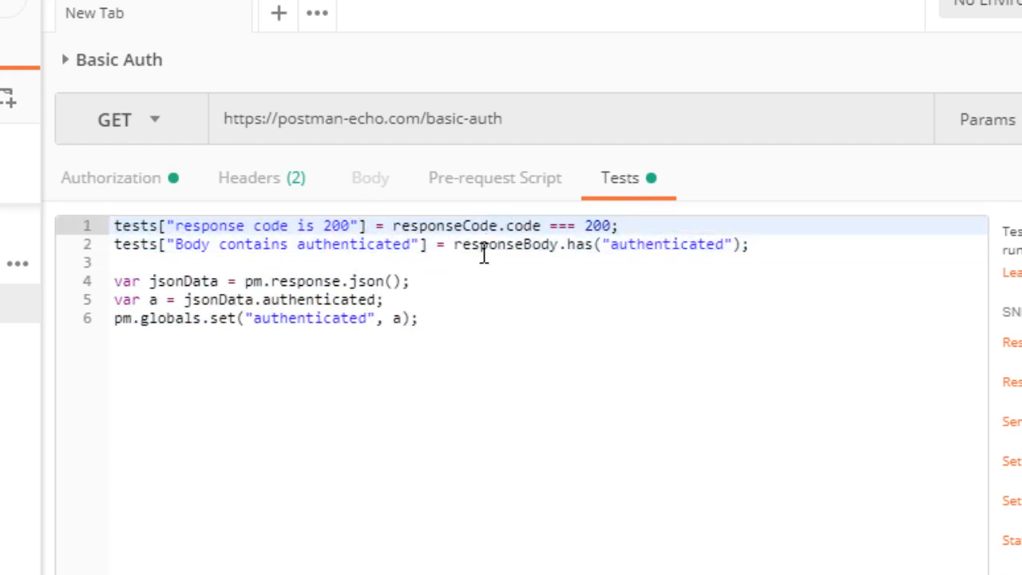
pyautogui.doubleClick(667, 244)
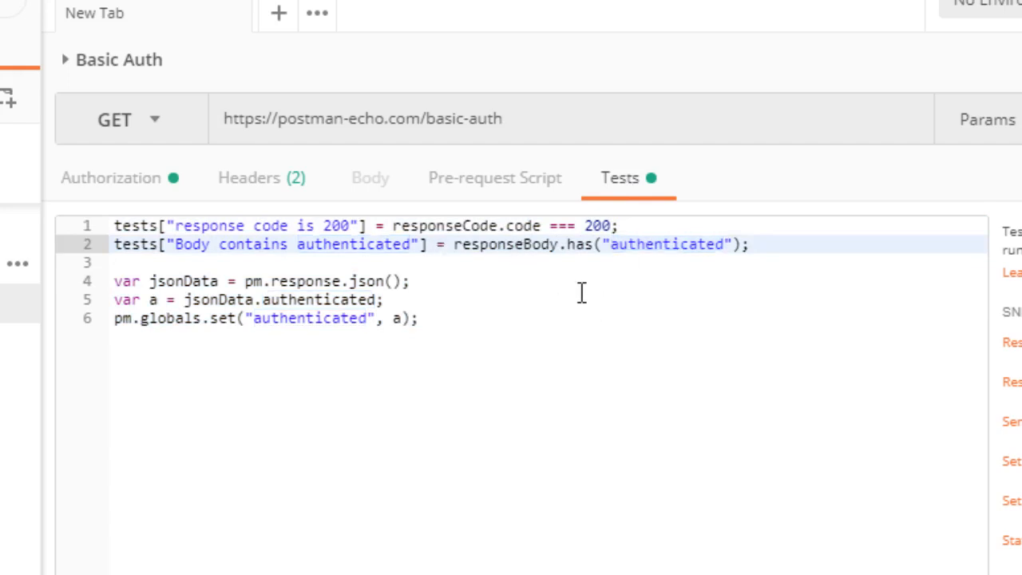
pyautogui.click(345, 280)
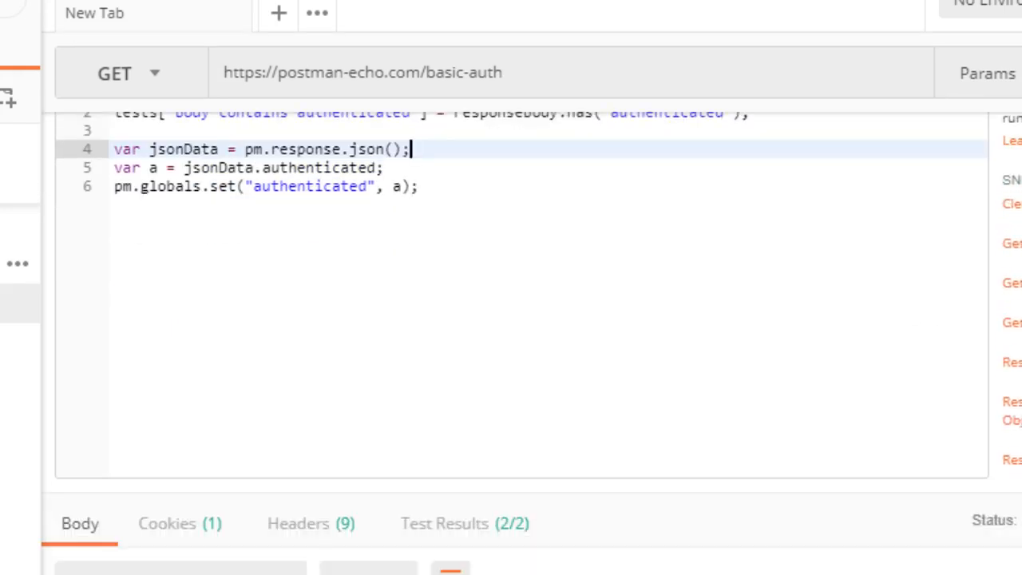
pyautogui.scroll(3)
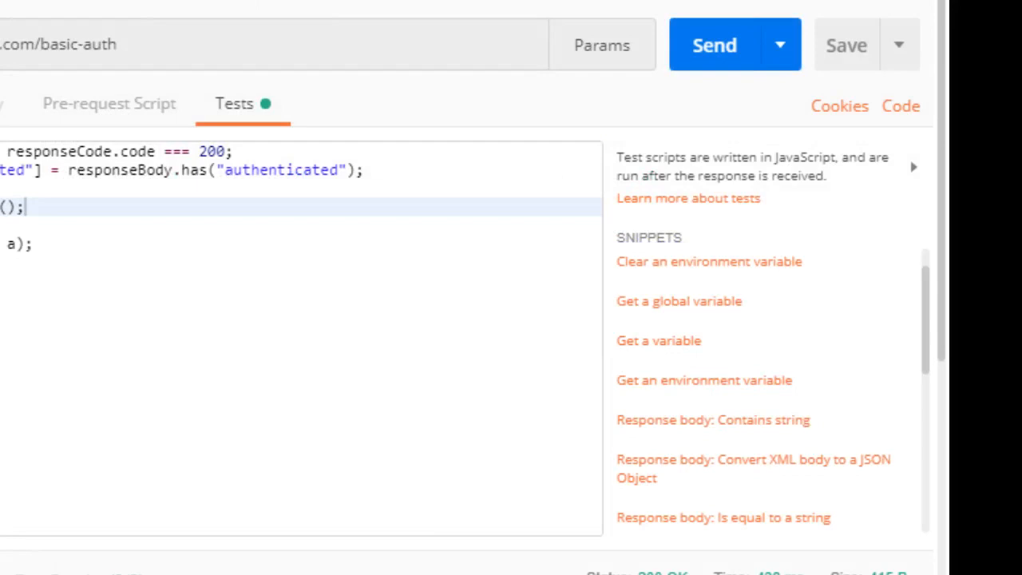
pyautogui.moveTo(703, 308)
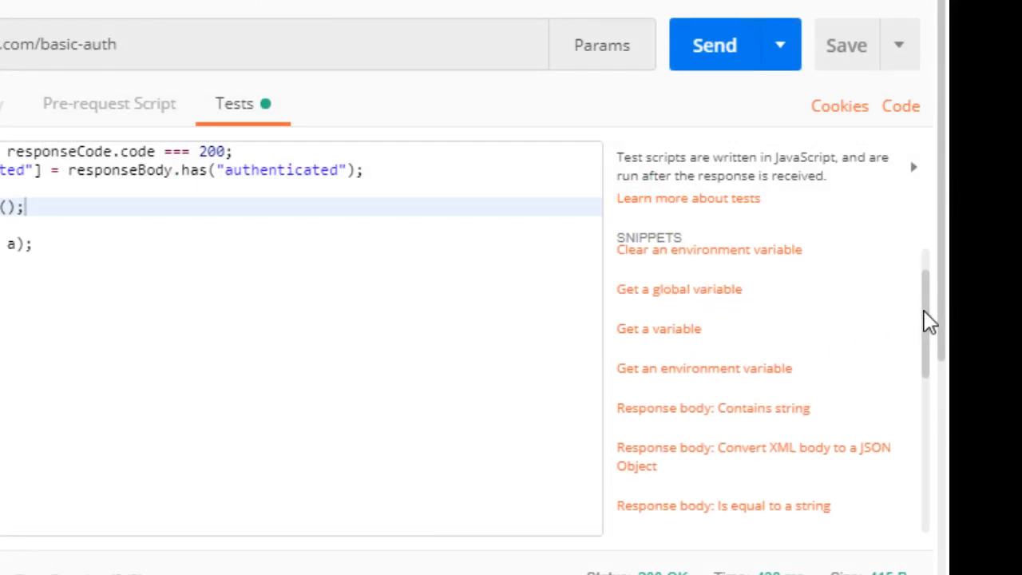
pyautogui.scroll(-3)
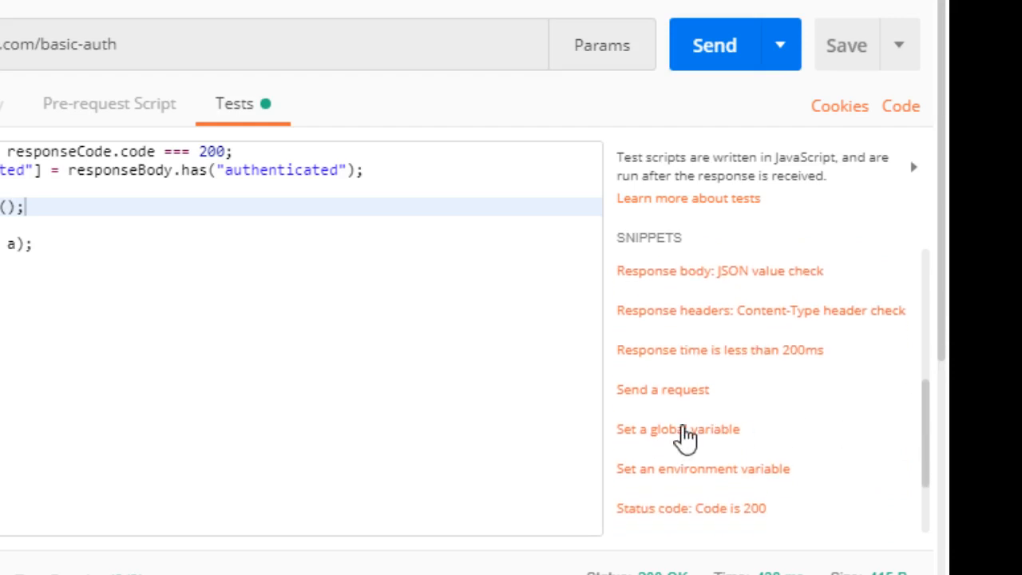
pyautogui.click(677, 429)
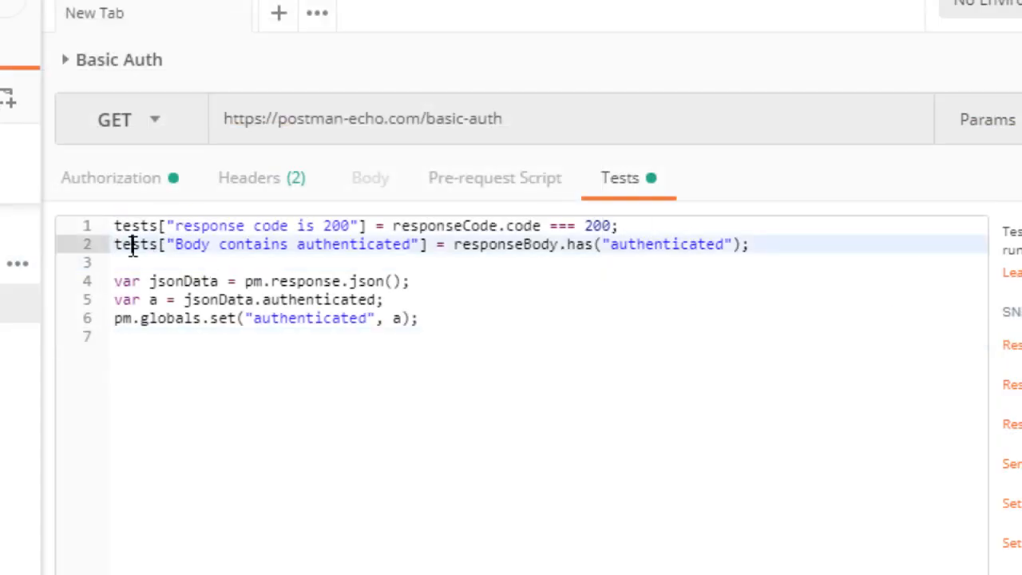
pyautogui.click(151, 281)
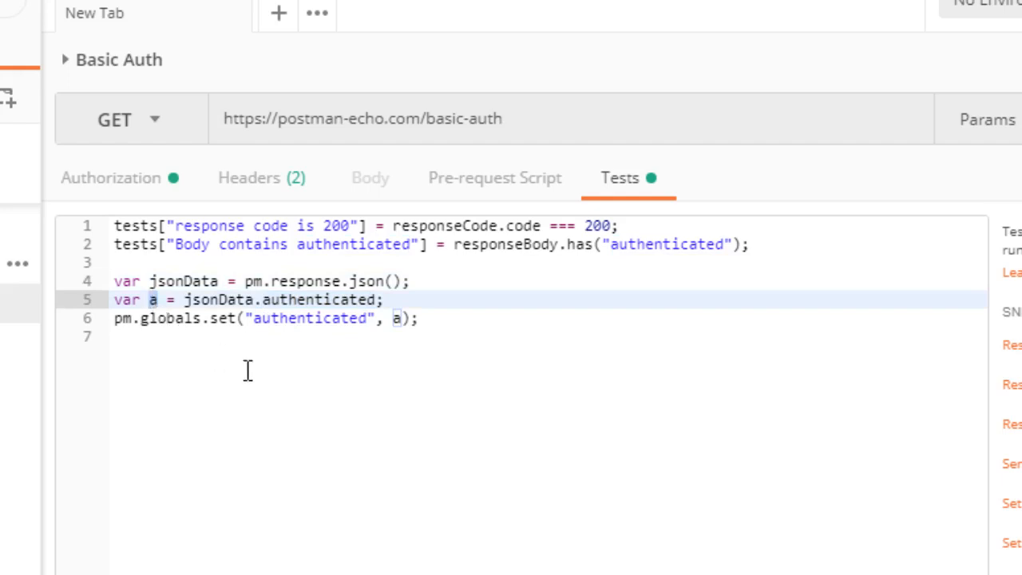
pyautogui.moveTo(313, 320)
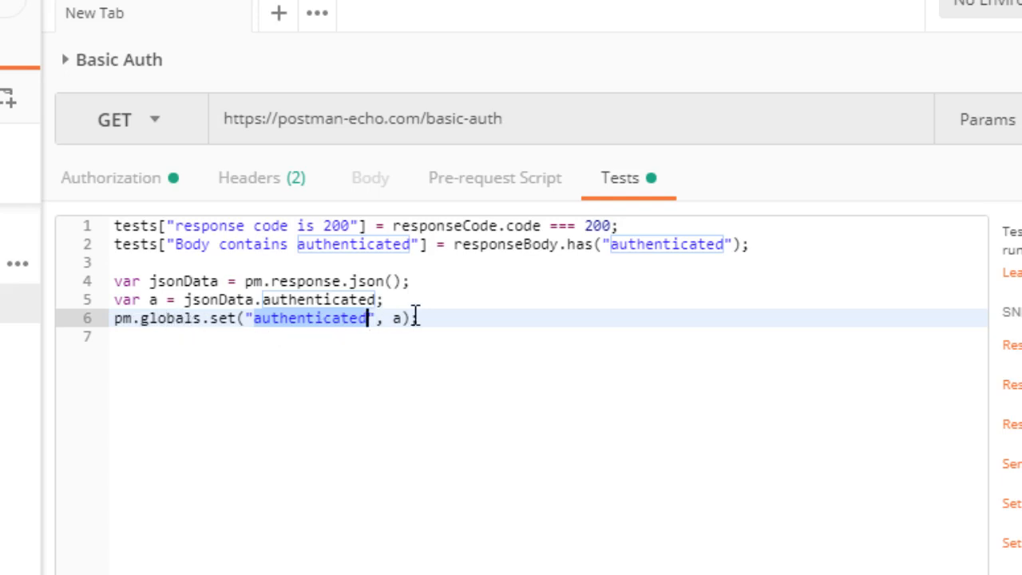
# - Return to the request's Basic Auth authorization settings
pyautogui.click(111, 177)
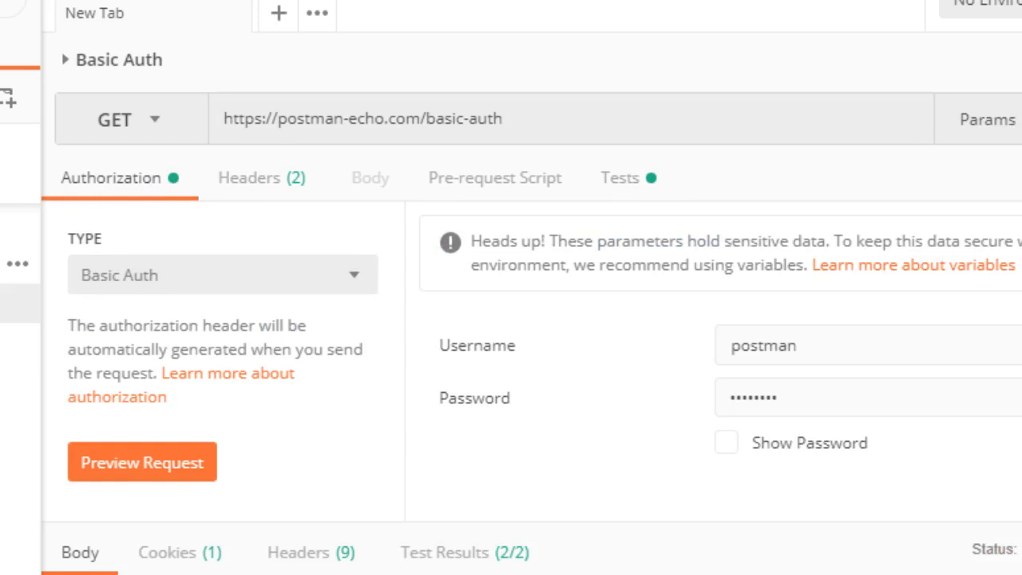
pyautogui.moveTo(666, 485)
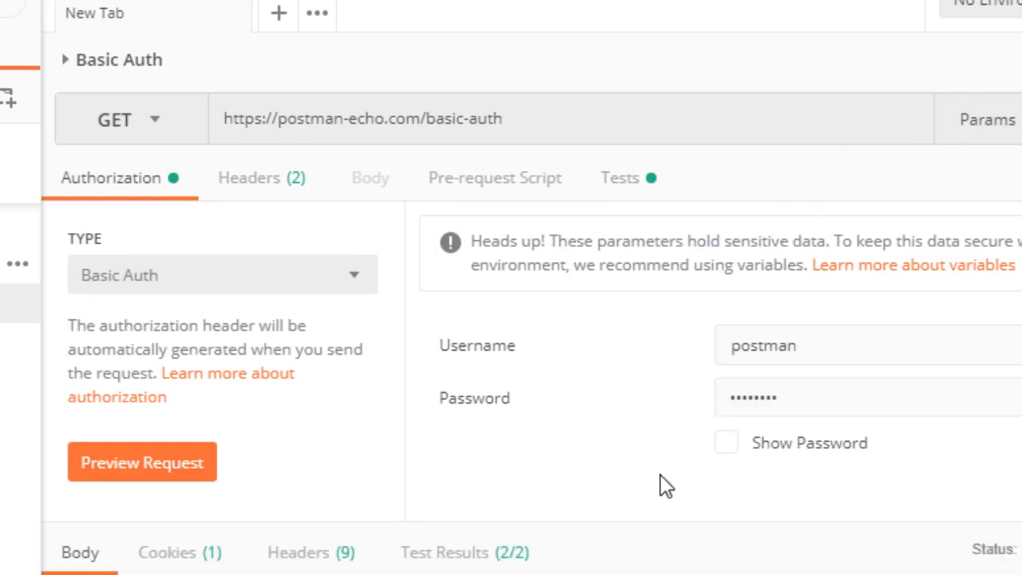
pyautogui.moveTo(443, 559)
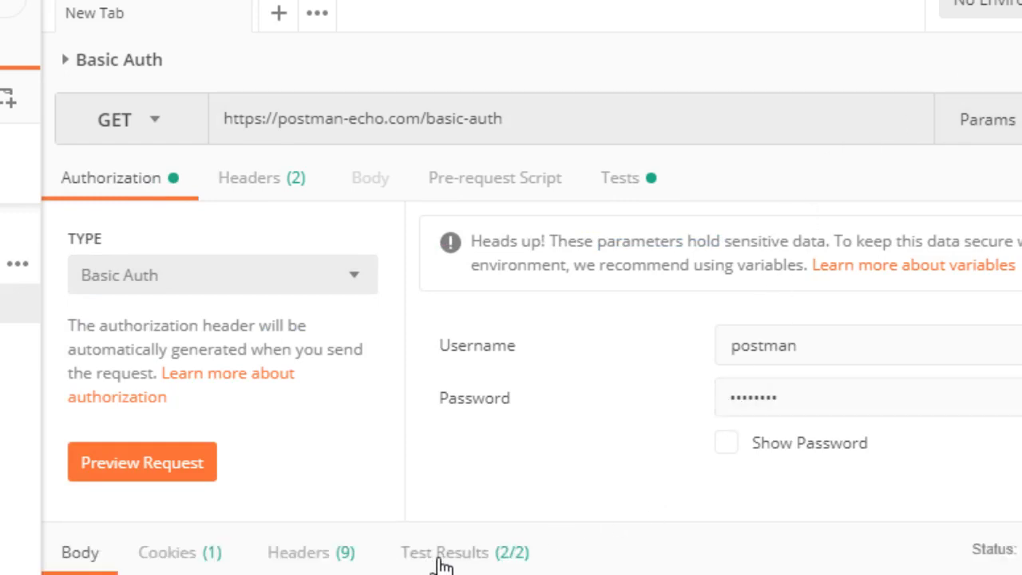
pyautogui.moveTo(485, 529)
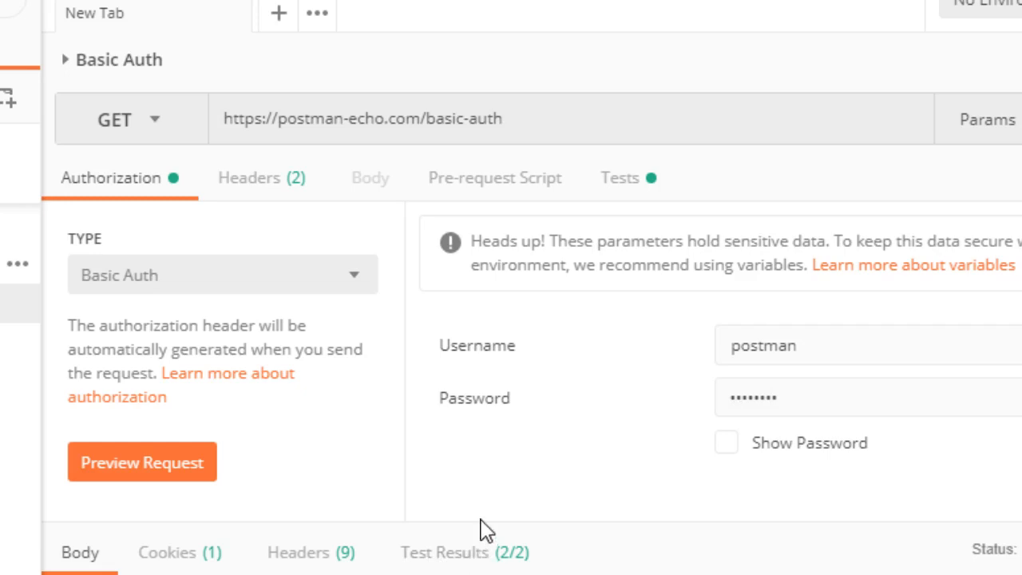
pyautogui.moveTo(486, 532)
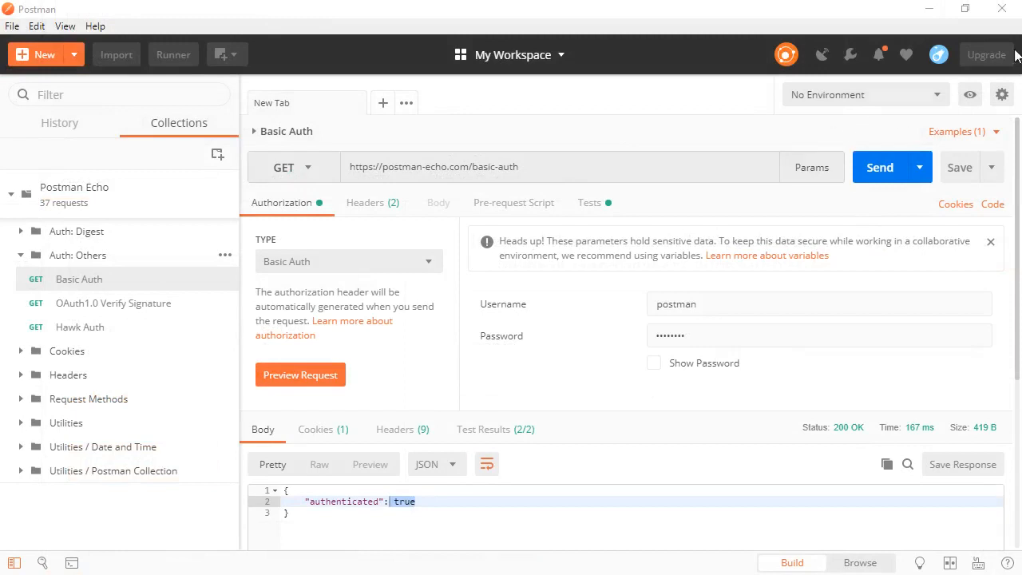
pyautogui.click(969, 95)
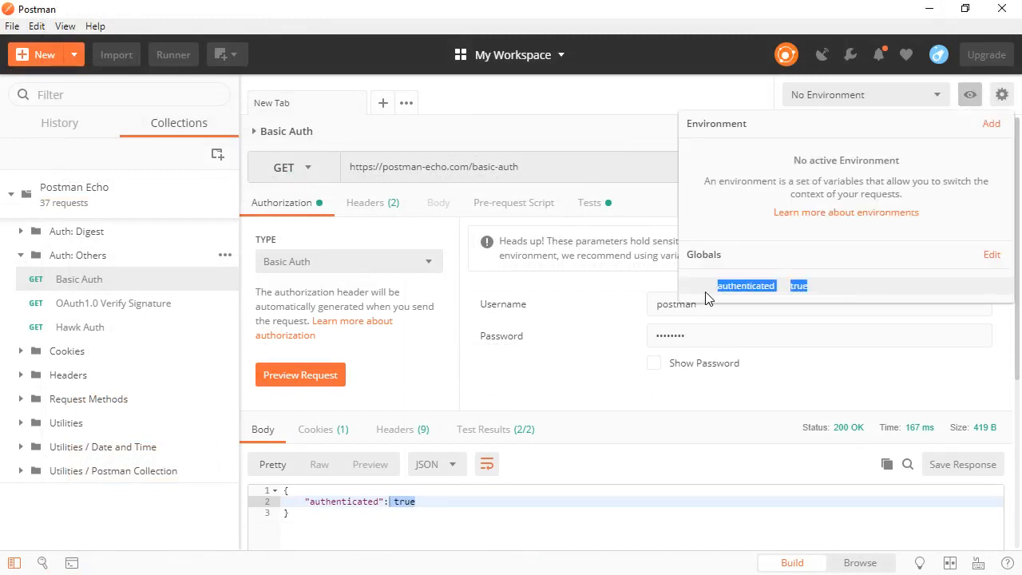
pyautogui.moveTo(603, 348)
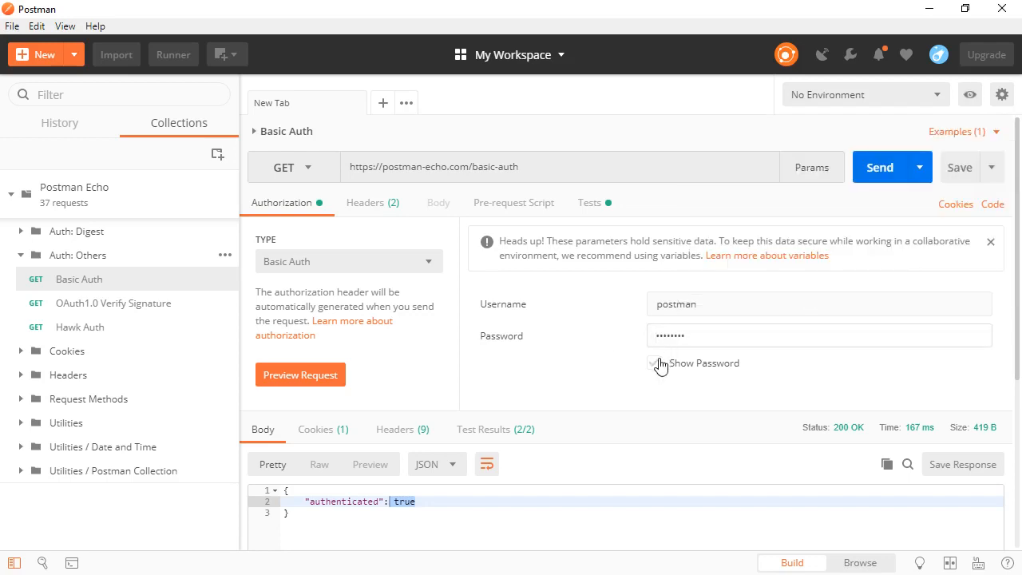
pyautogui.click(654, 363)
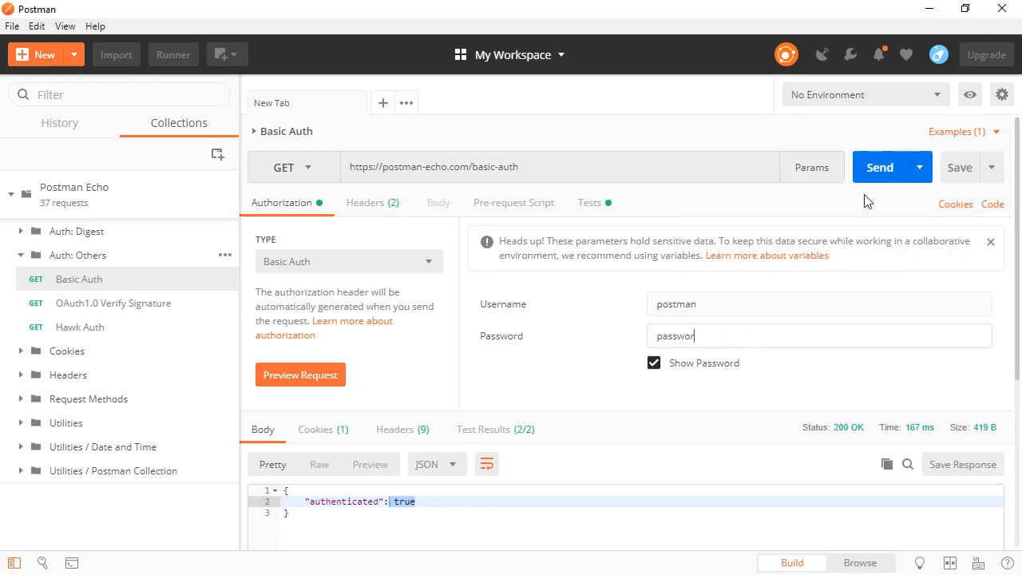
pyautogui.click(880, 167)
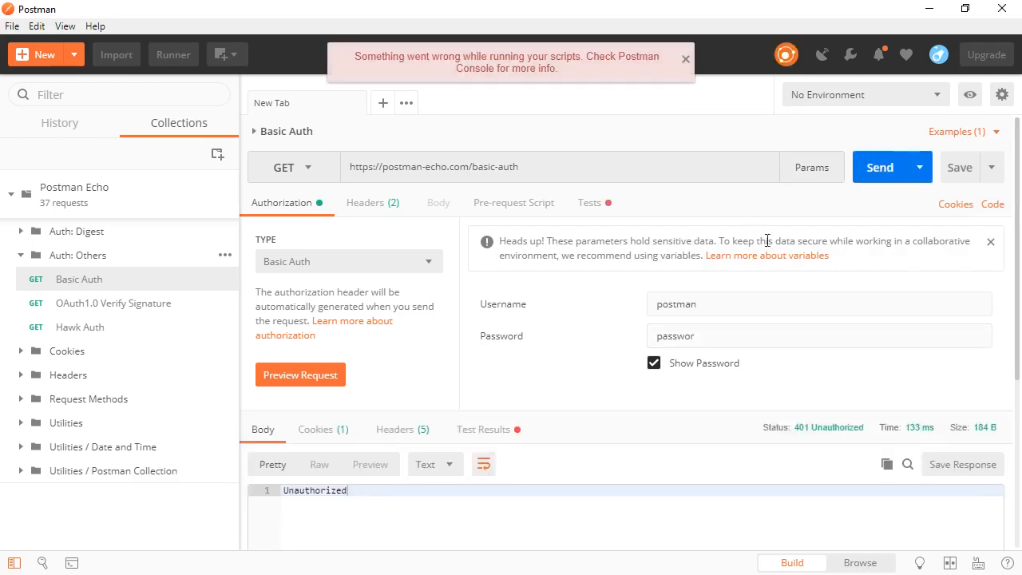
pyautogui.moveTo(643, 198)
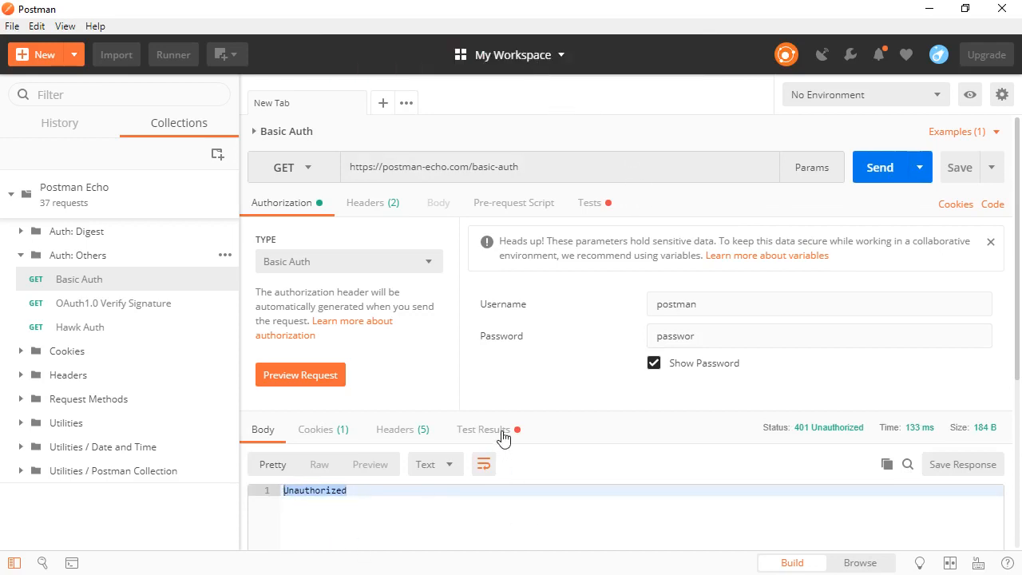
pyautogui.click(483, 429)
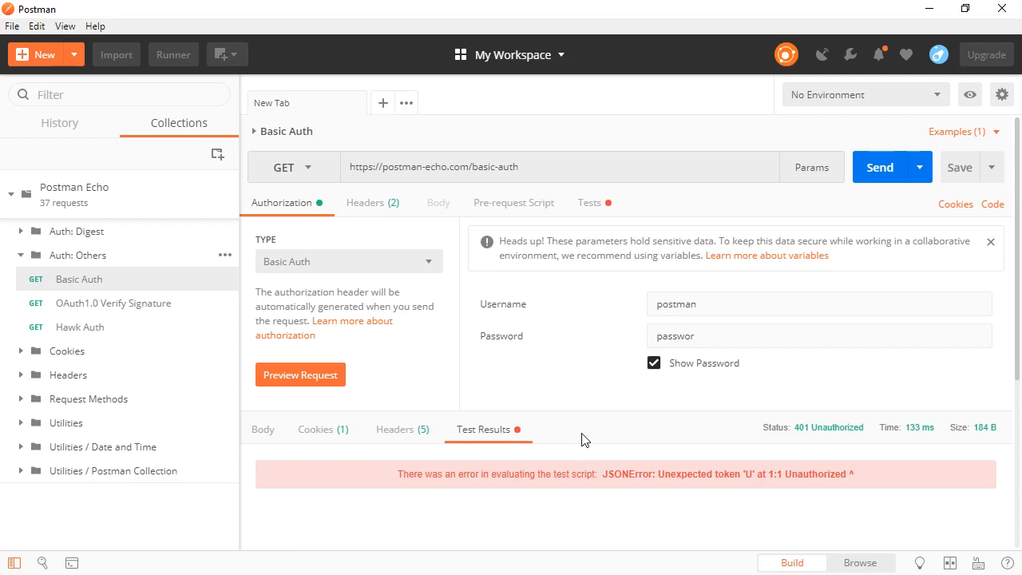
pyautogui.click(263, 429)
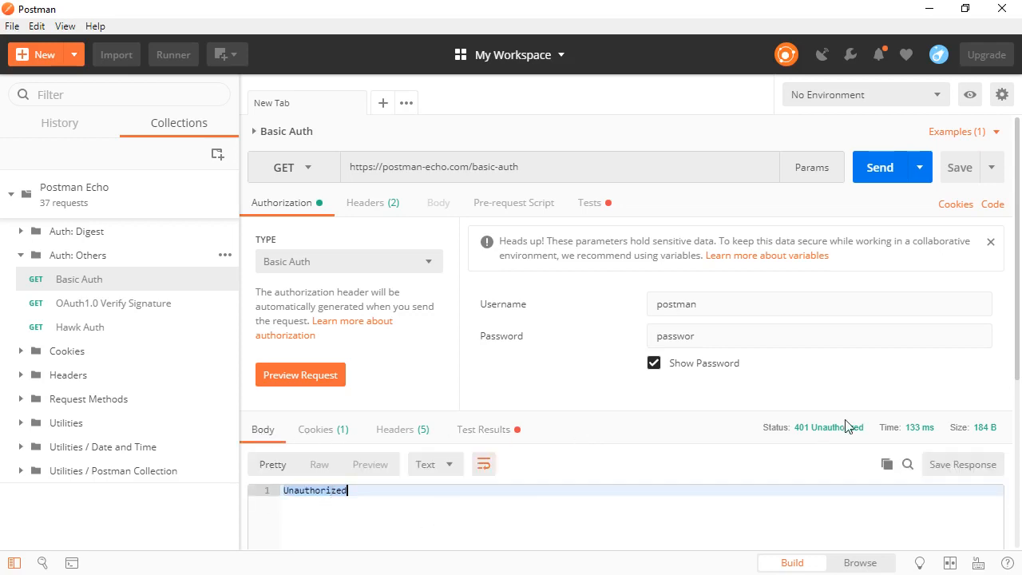
pyautogui.moveTo(718, 277)
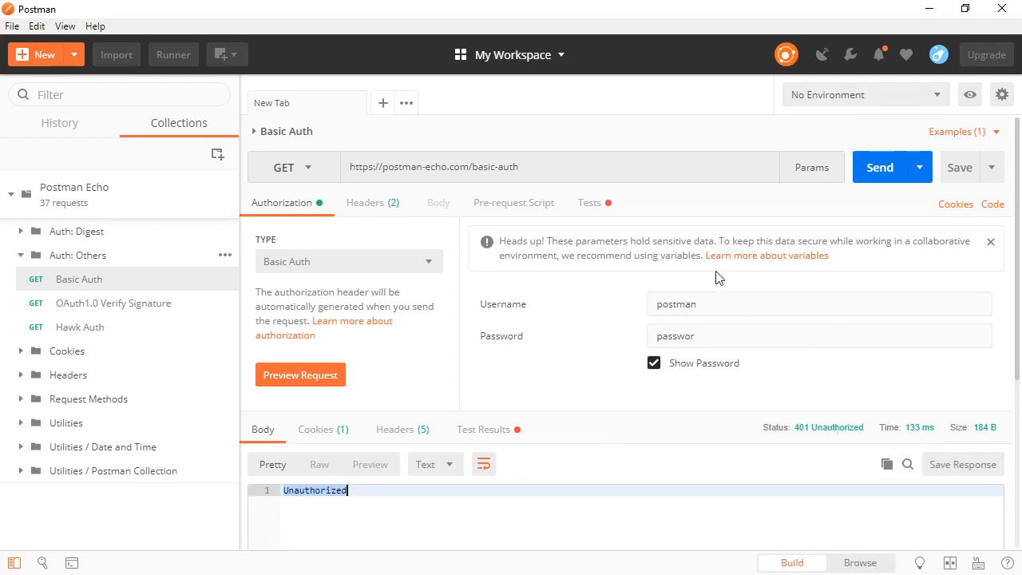
# - Review the test script line pm.globals.set("authenticated", a) after the 401 failure
pyautogui.click(589, 202)
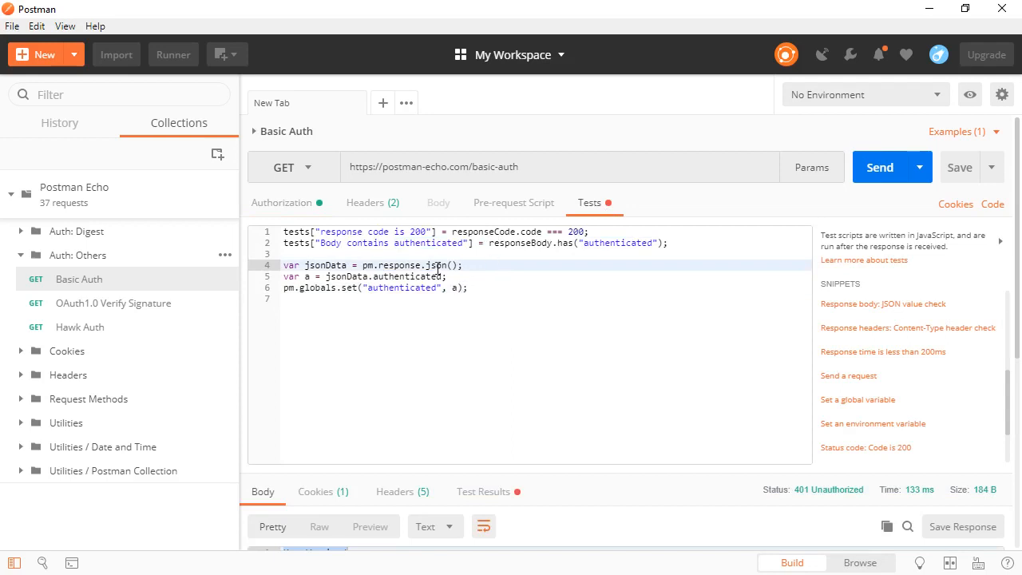
pyautogui.moveTo(286, 265); pyautogui.dragTo(468, 288)
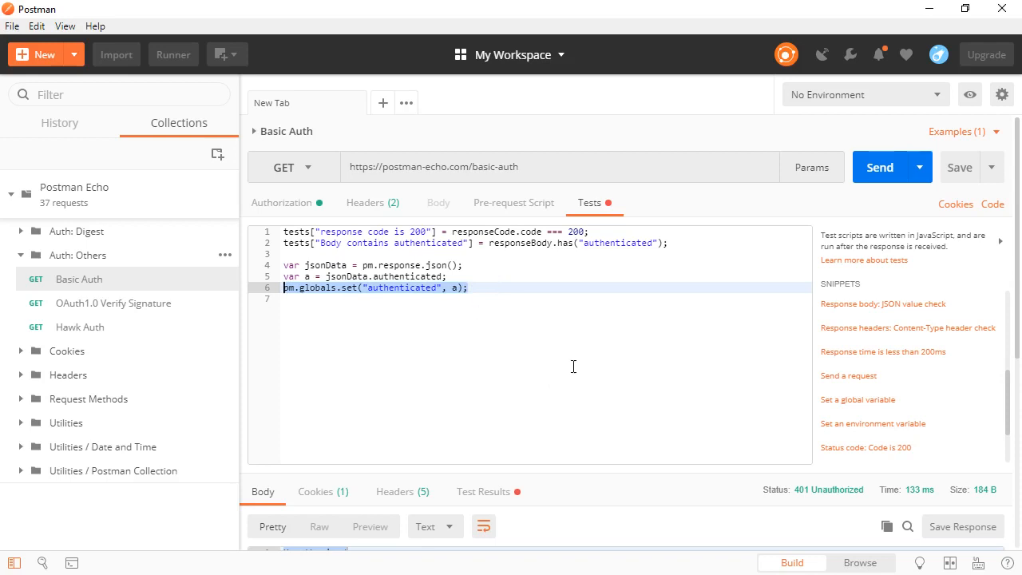
pyautogui.moveTo(593, 343)
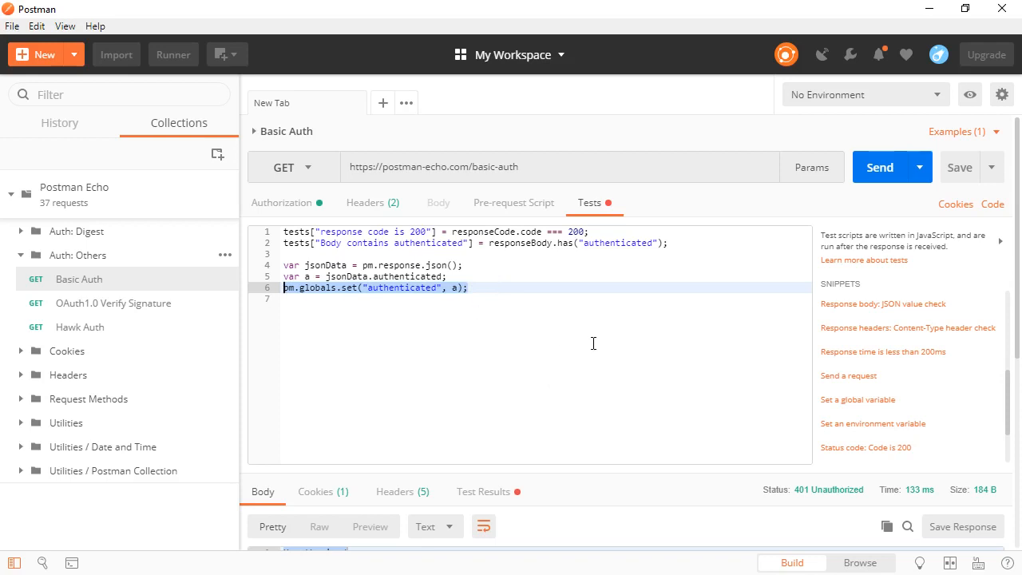